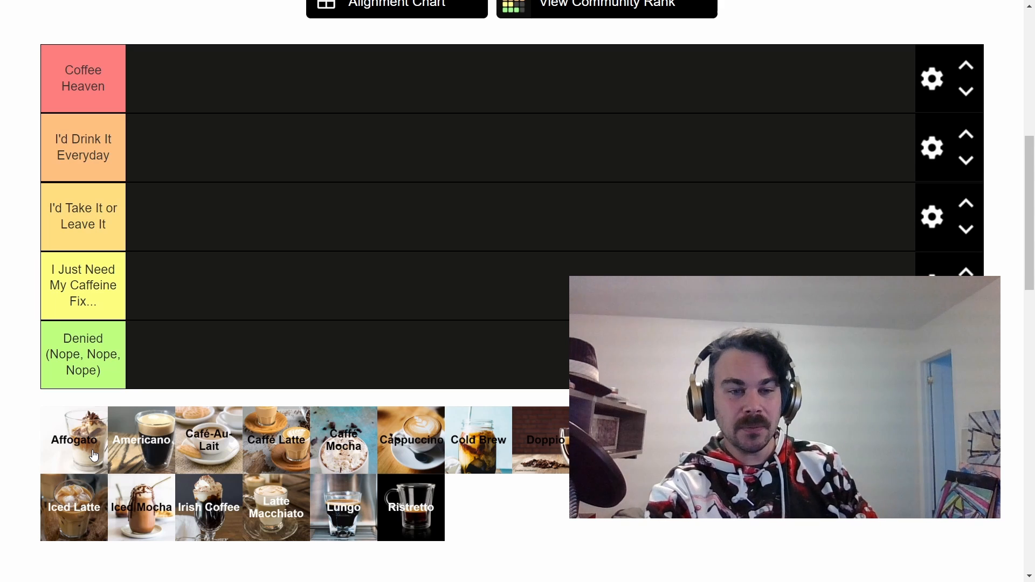
- Move the Affogato tile from the pool into the top Coffee Heaven row
drag(75, 439, 89, 333)
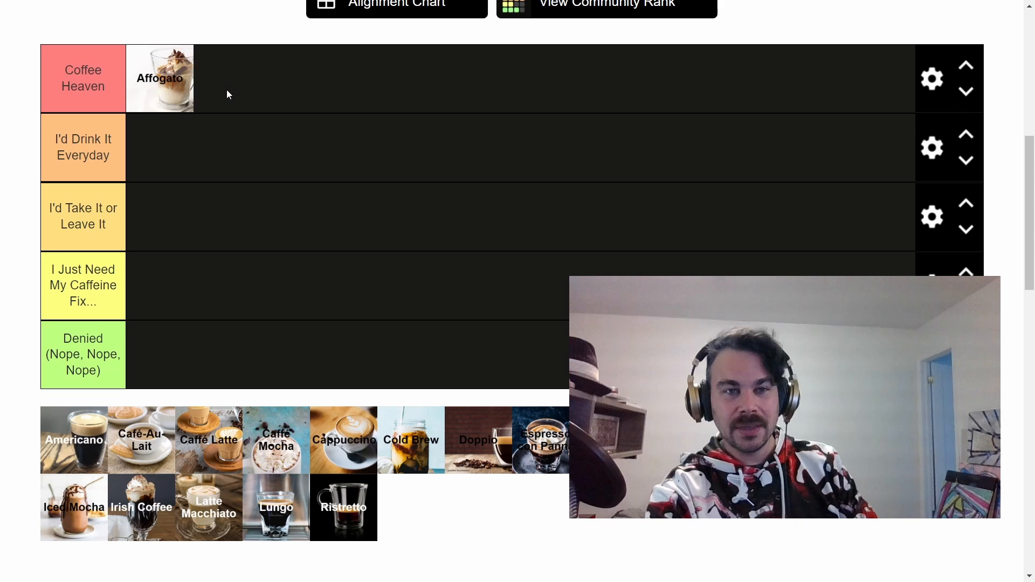
mouse_move(213, 190)
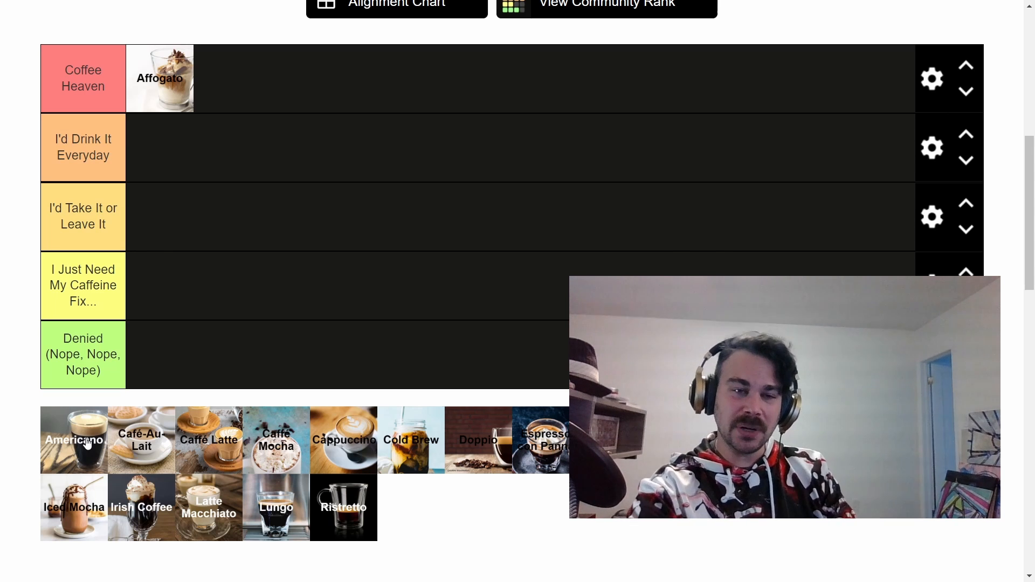
- Rank Americano and then Café-Au-Lait in the middle I'd Take It or Leave It row
drag(75, 439, 153, 298)
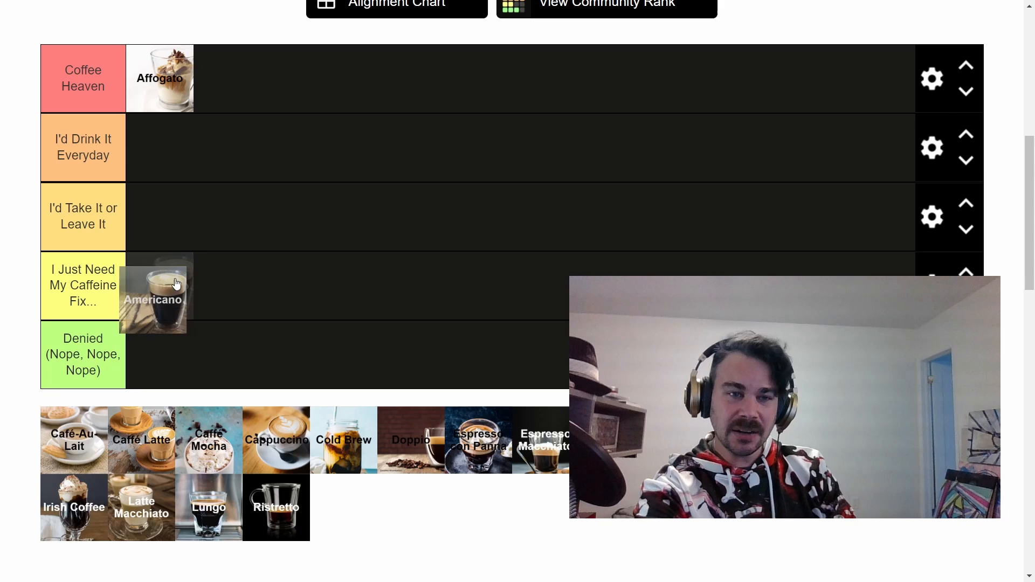
drag(153, 298, 160, 217)
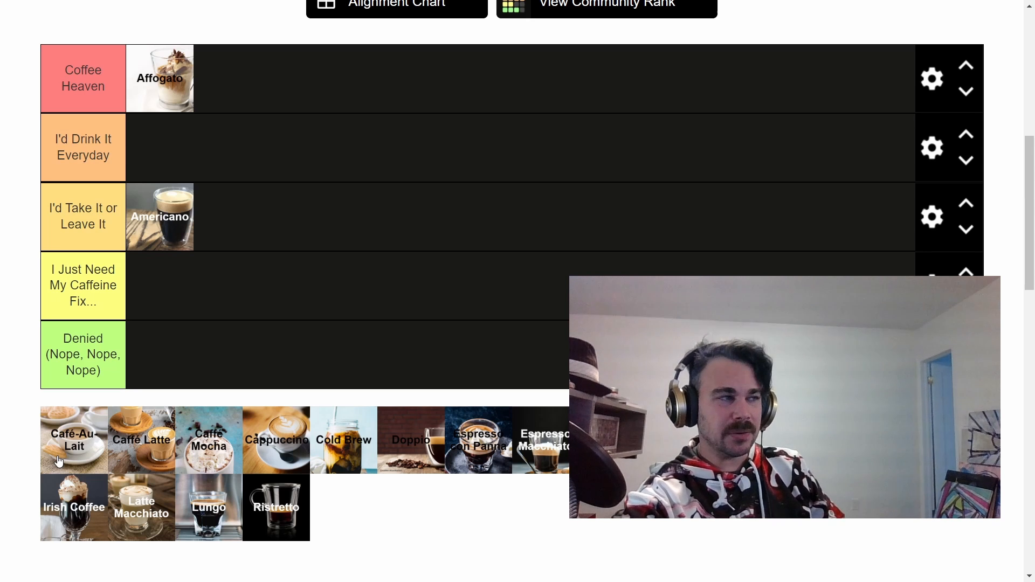
drag(74, 440, 134, 304)
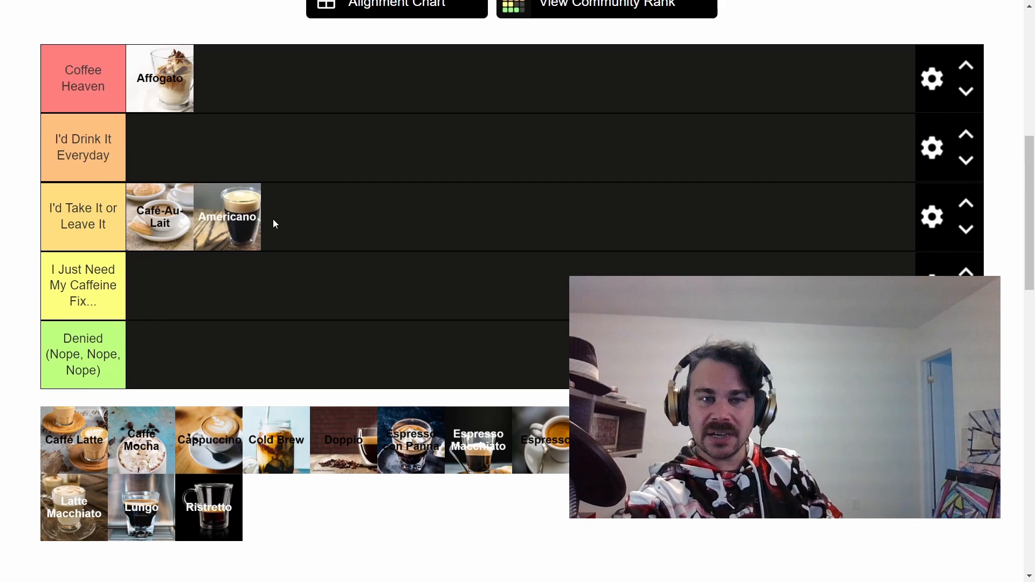
mouse_move(204, 279)
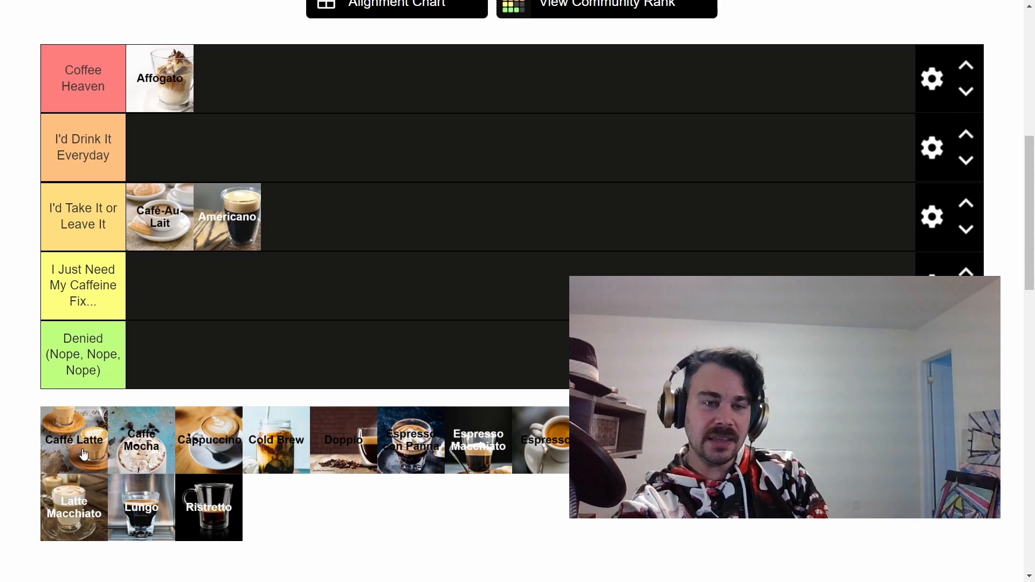
- Put Caffe Latte in I'd Drink It Everyday and Caffe Mocha in Coffee Heaven beside Affogato
drag(75, 439, 190, 158)
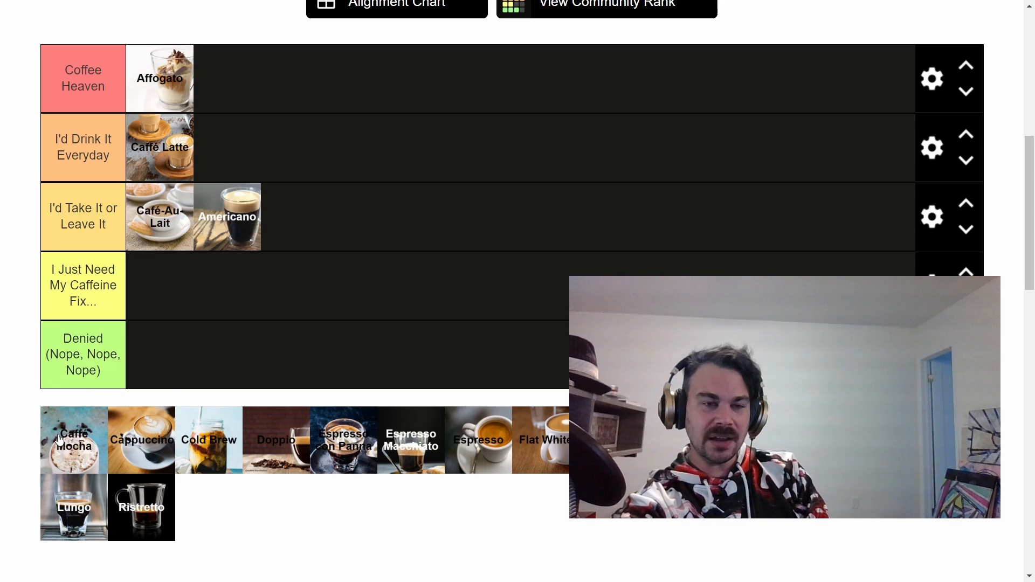
drag(74, 439, 228, 78)
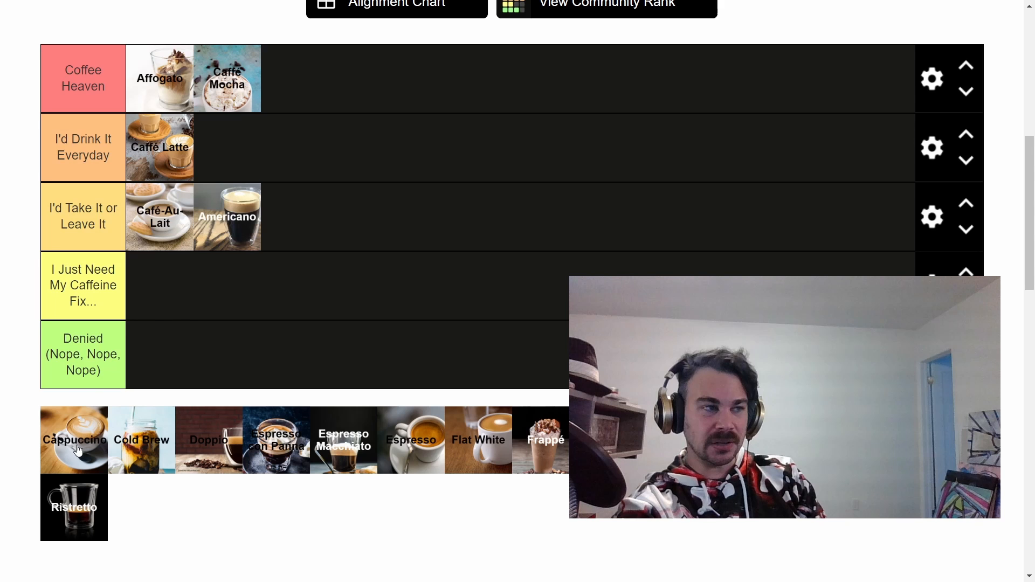
- Place Cappuccino in the I'd Drink It Everyday row after Caffe Latte
drag(74, 439, 136, 285)
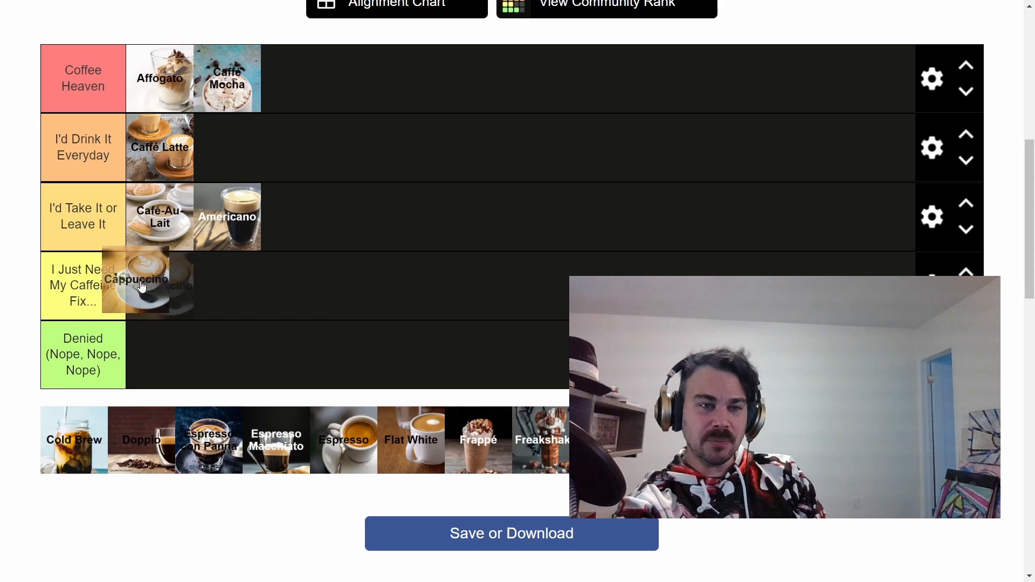
drag(136, 285, 228, 146)
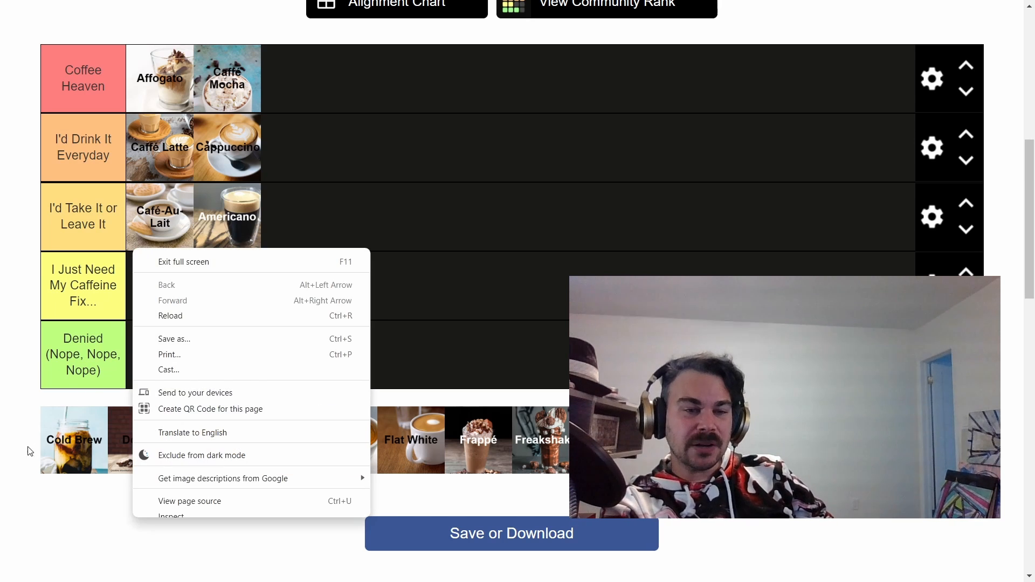
- Dismiss the stray page menu and put Cold Brew first in Coffee Heaven ahead of Affogato
click(74, 440)
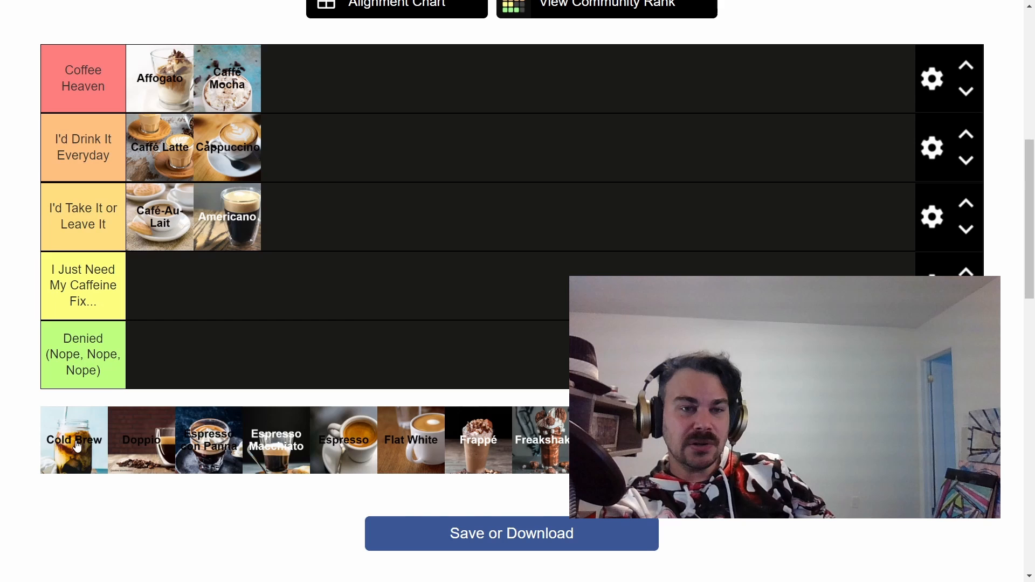
drag(74, 439, 159, 78)
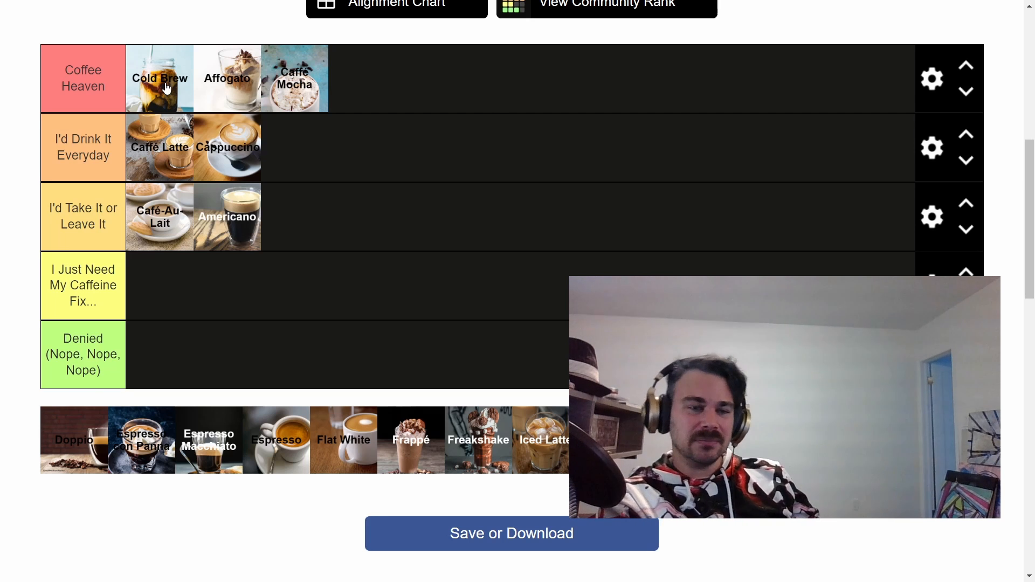
mouse_move(80, 467)
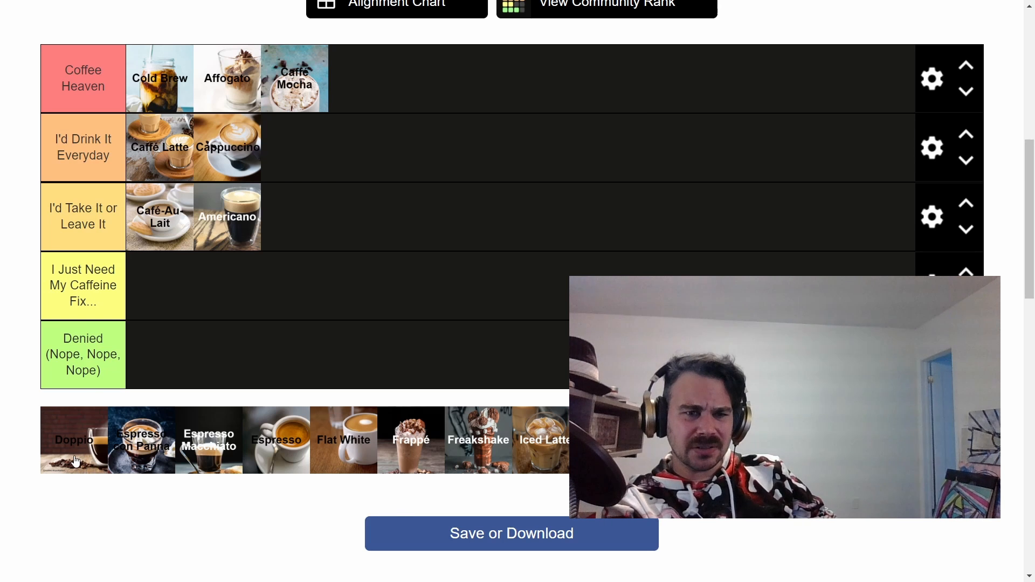
- Fill the I Just Need My Caffeine Fix row with Doppio and Espresso con Panna
drag(75, 440, 175, 285)
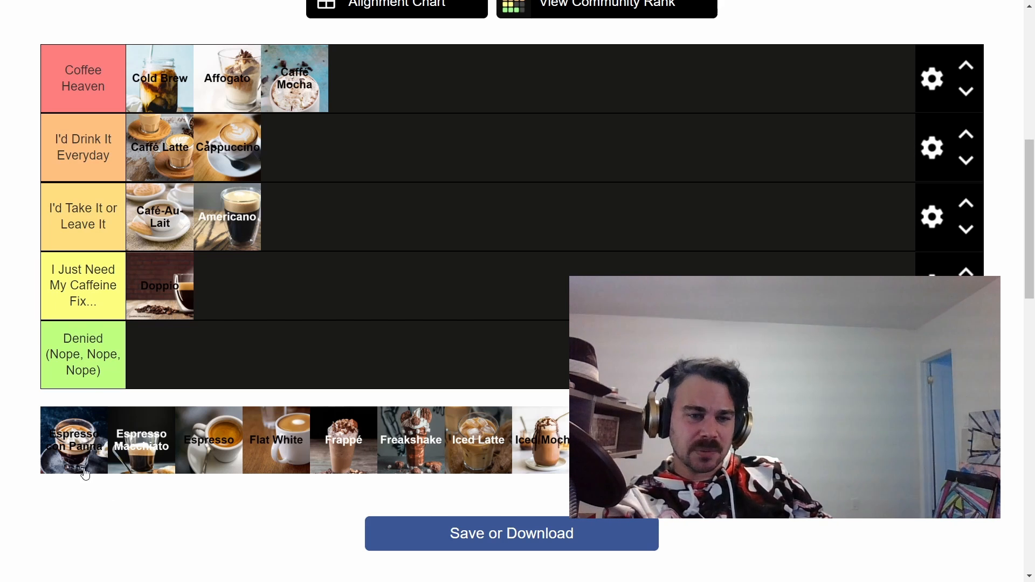
mouse_move(93, 460)
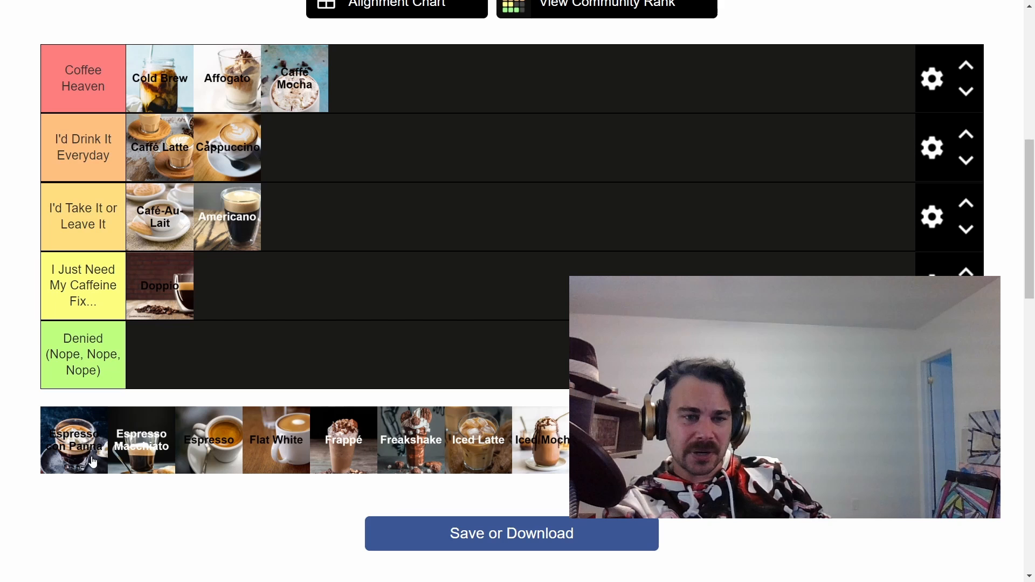
drag(74, 439, 163, 366)
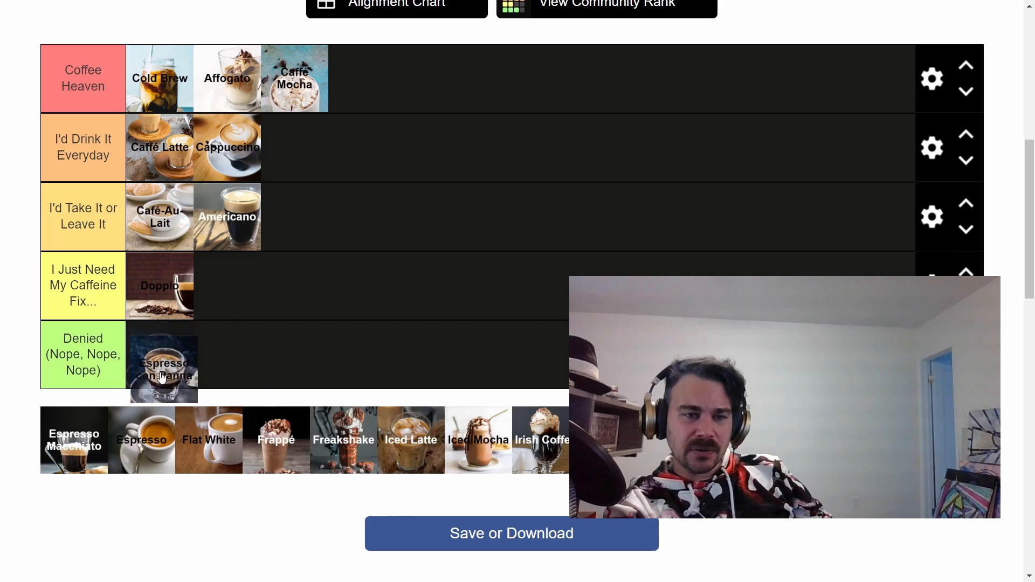
drag(163, 375, 228, 286)
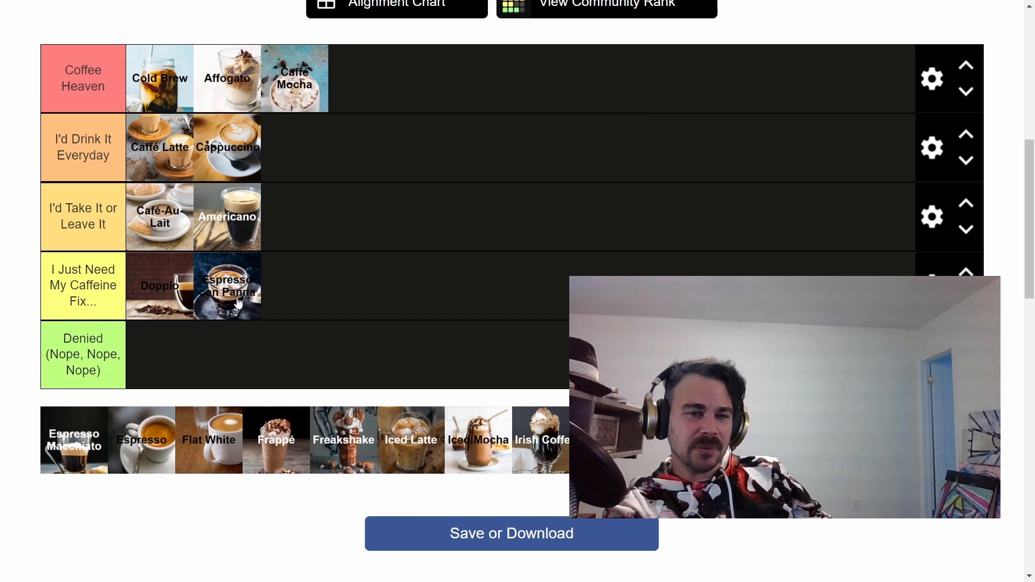
mouse_move(84, 449)
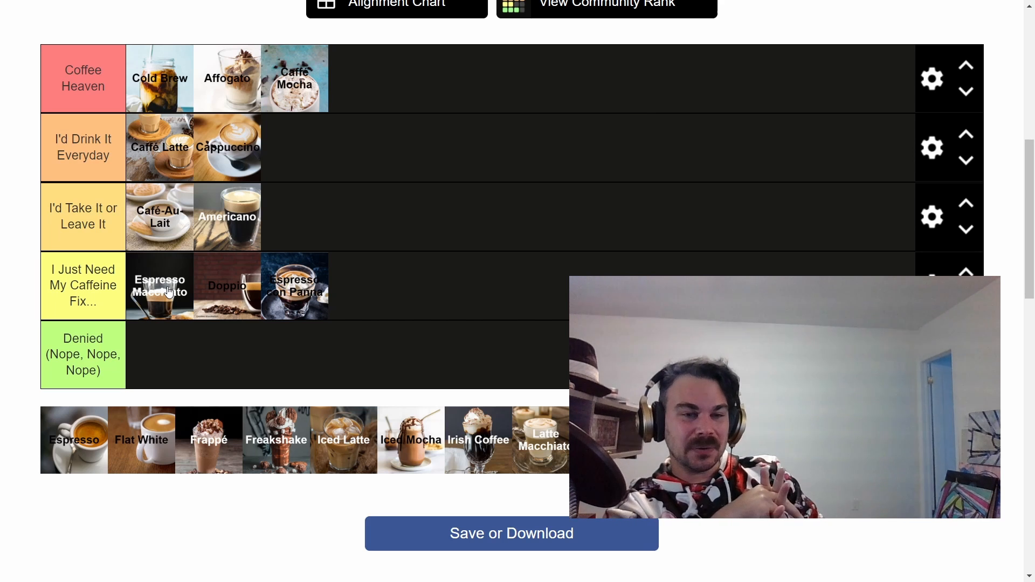
mouse_move(146, 351)
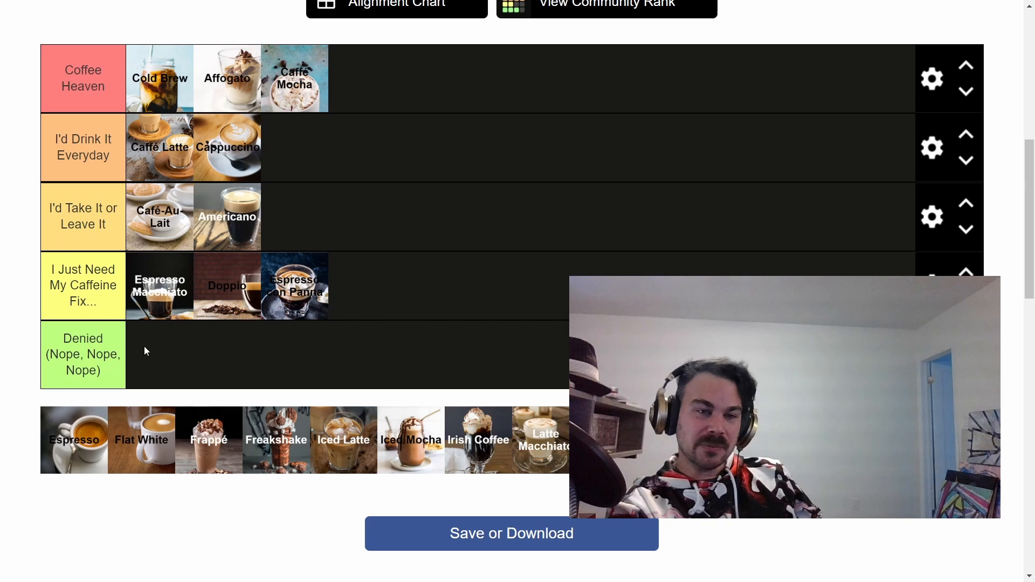
- Add Espresso to the I'd Take It or Leave It row beside Café-Au-Lait and Americano
drag(75, 438, 112, 369)
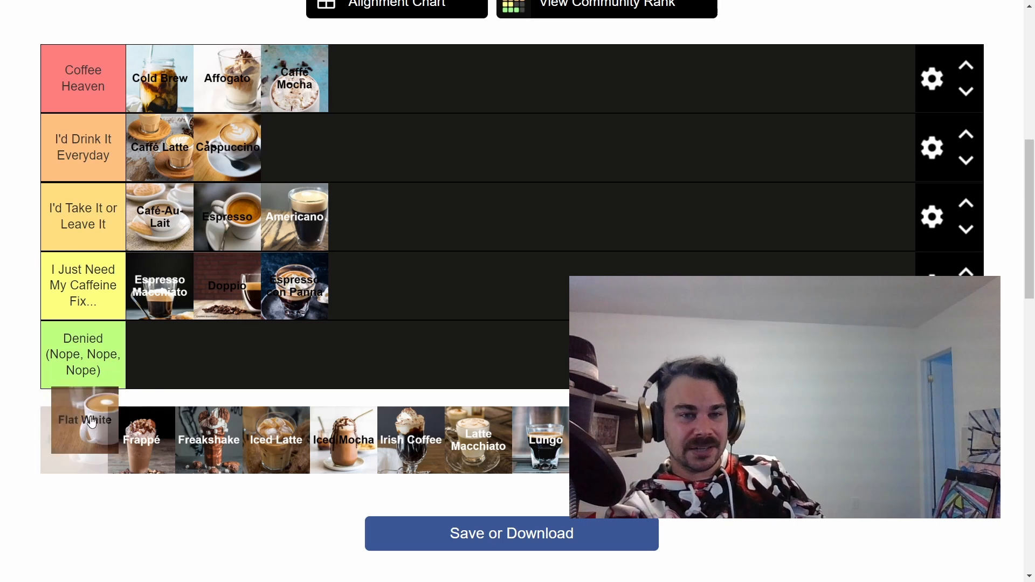
- Move Flat White into the I'd Drink It Everyday row between Caffe Latte and Cappuccino
drag(84, 419, 283, 147)
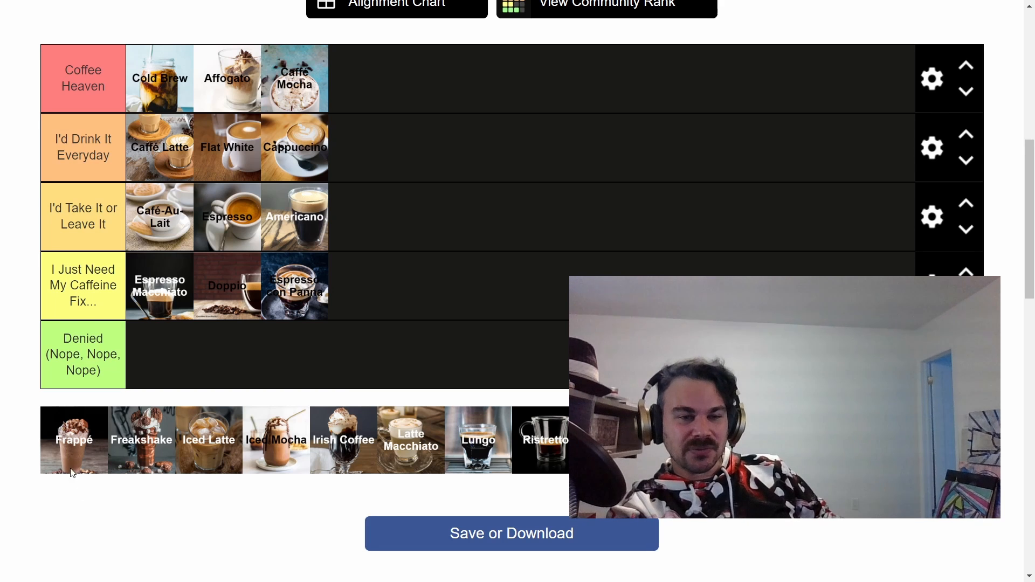
mouse_move(127, 541)
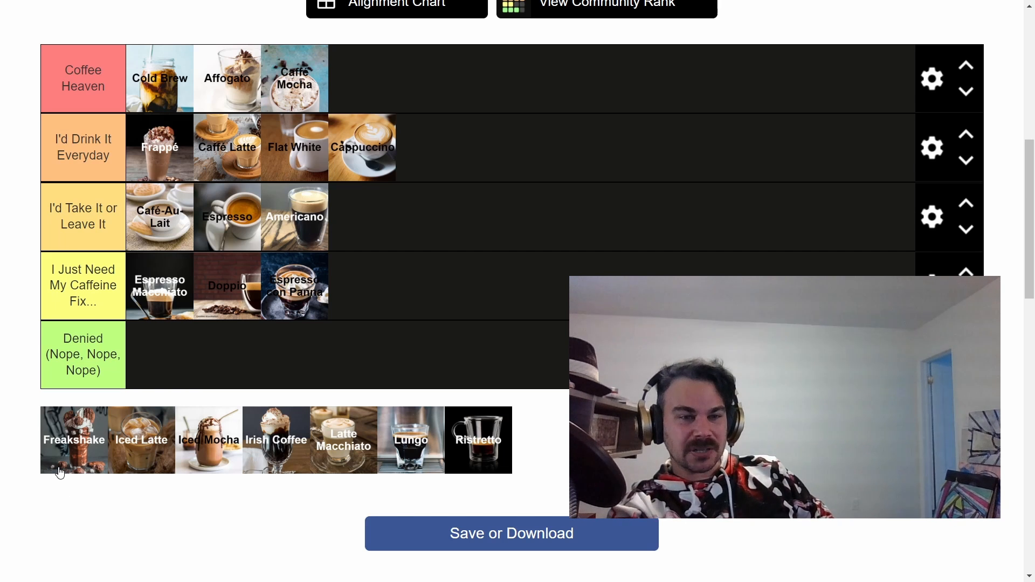
- Put Freakshake at the end of Coffee Heaven and Iced Latte before it, then pick up Iced Mocha
drag(73, 440, 311, 93)
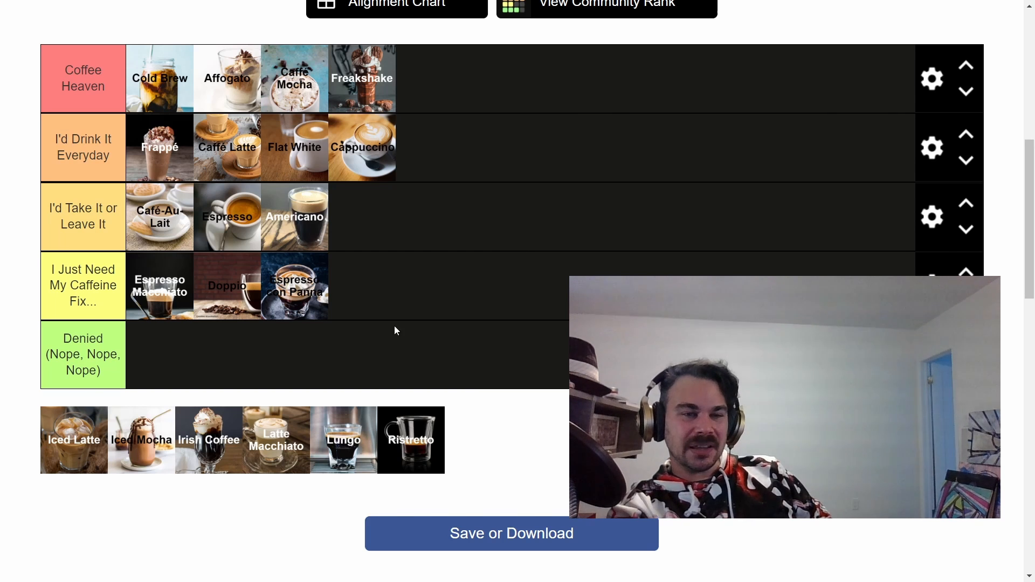
mouse_move(62, 459)
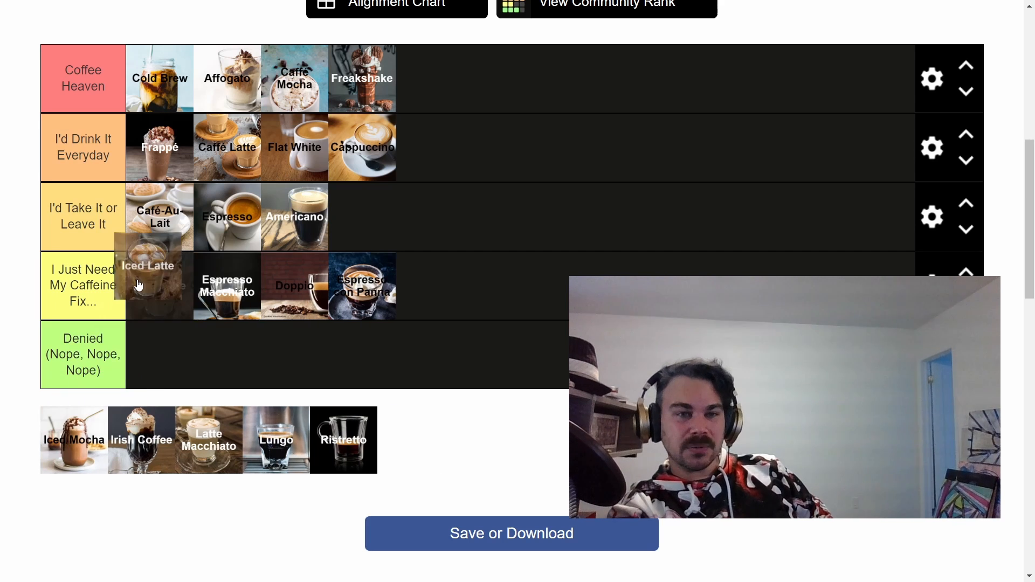
drag(159, 285, 334, 77)
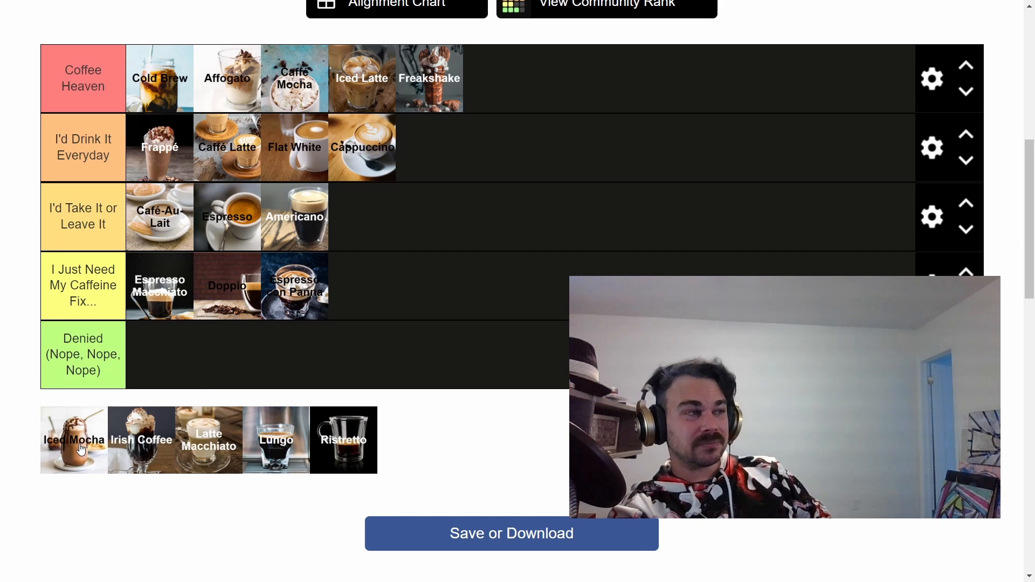
drag(74, 440, 136, 307)
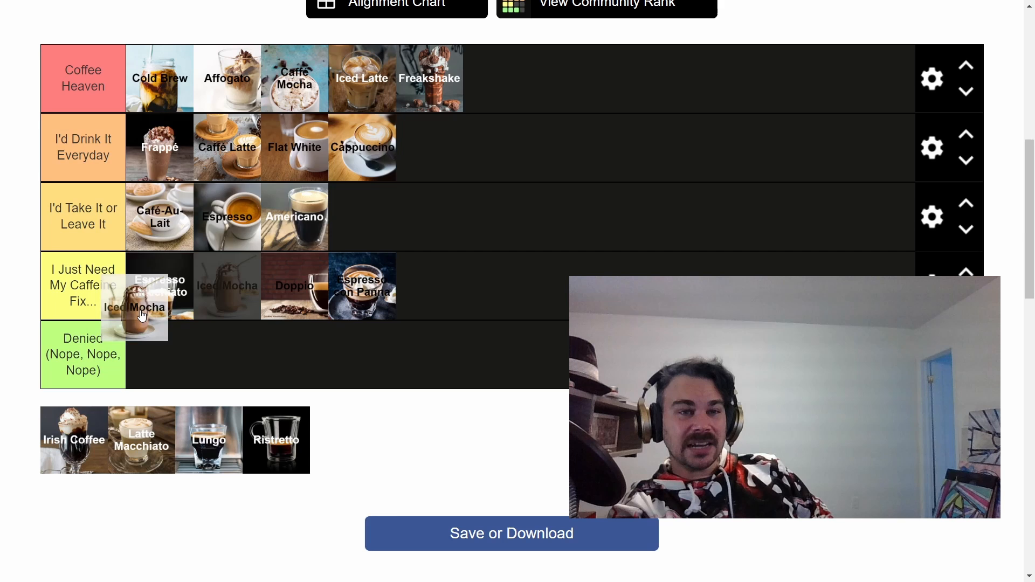
- Drop Iced Mocha second in Coffee Heaven, between Cold Brew and Affogato
drag(136, 314, 226, 77)
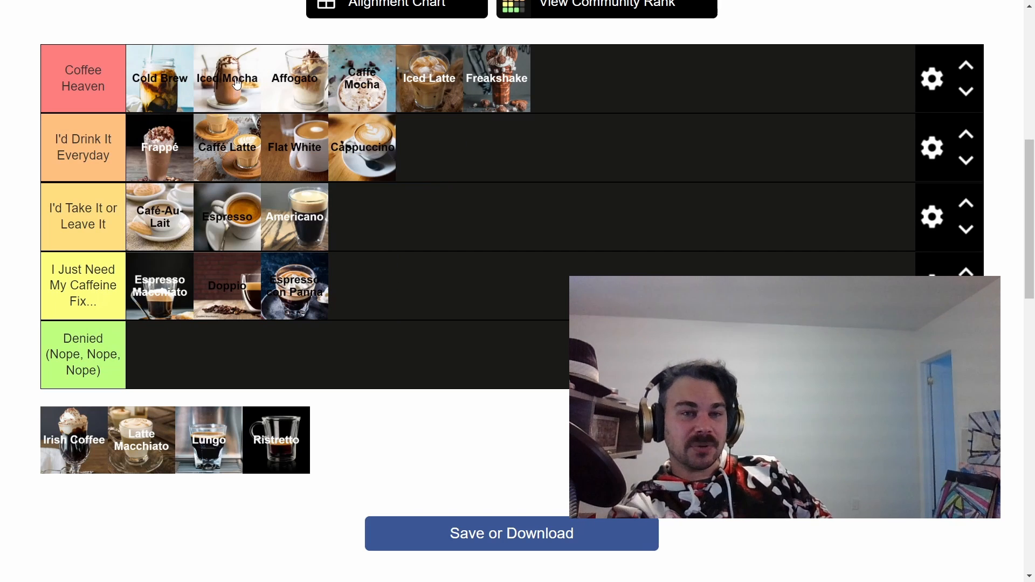
mouse_move(254, 223)
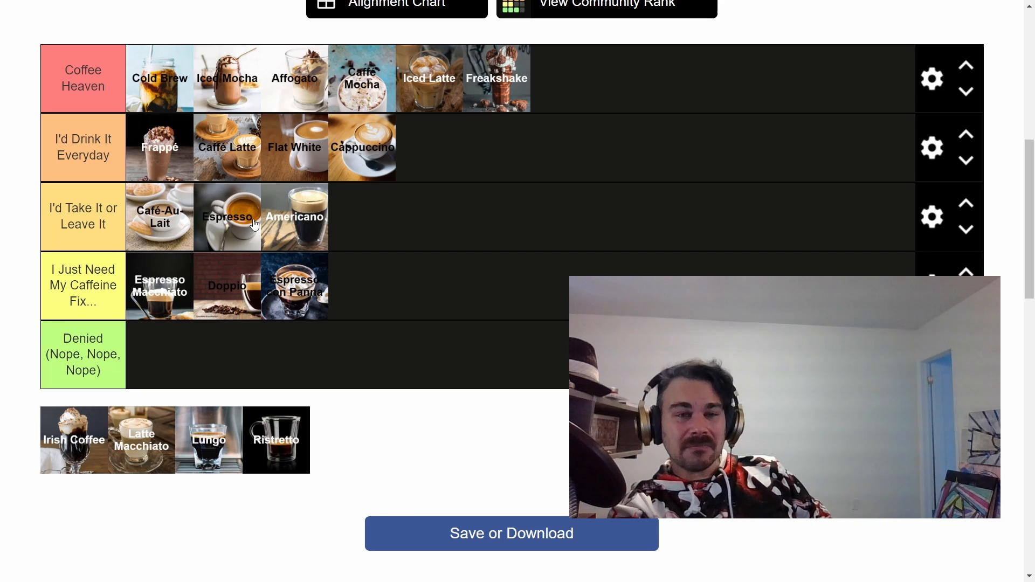
mouse_move(380, 348)
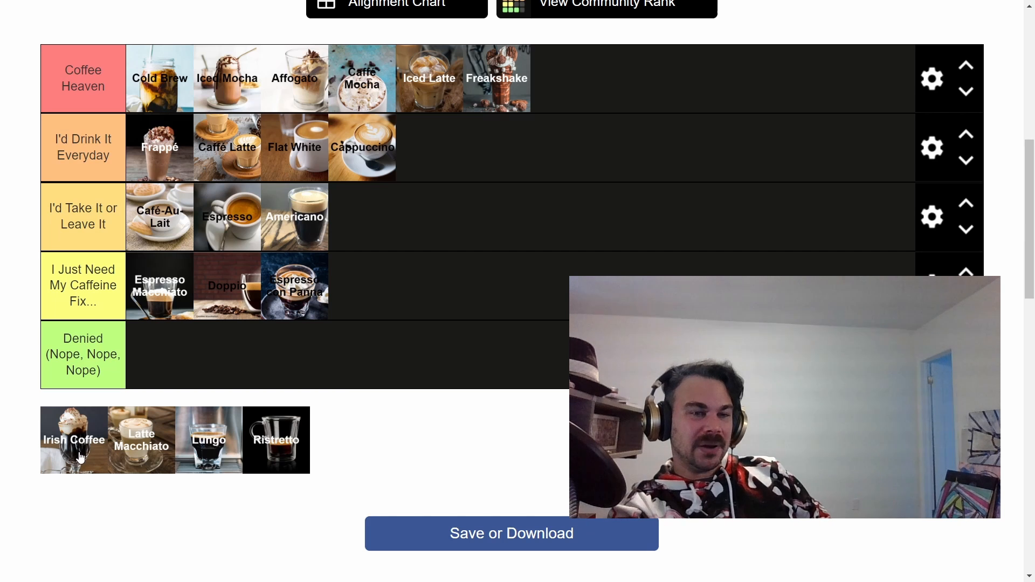
- Rank Irish Coffee and Latte Macchiato in the I'd Take It or Leave It tier
drag(73, 440, 293, 78)
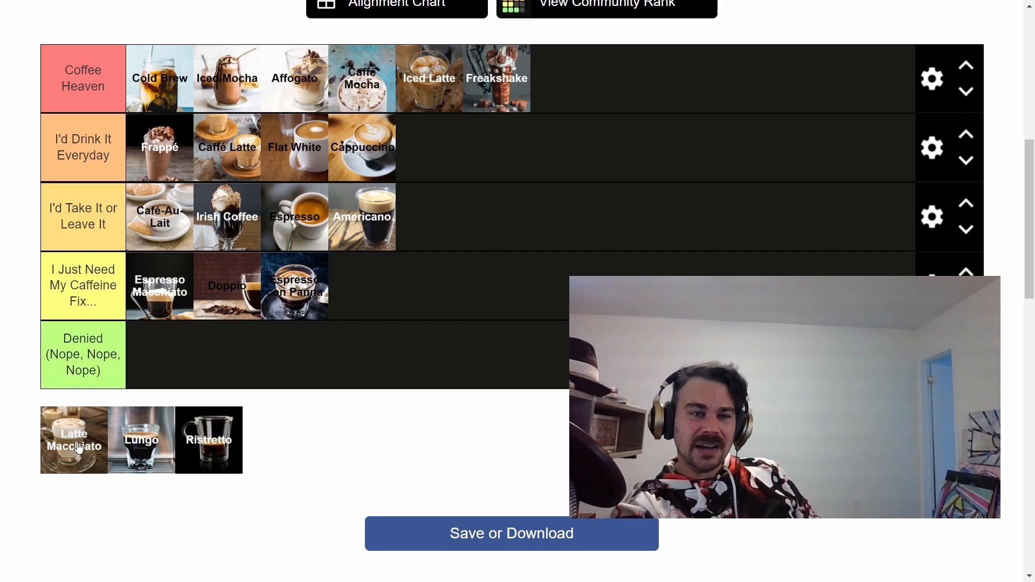
drag(74, 440, 299, 216)
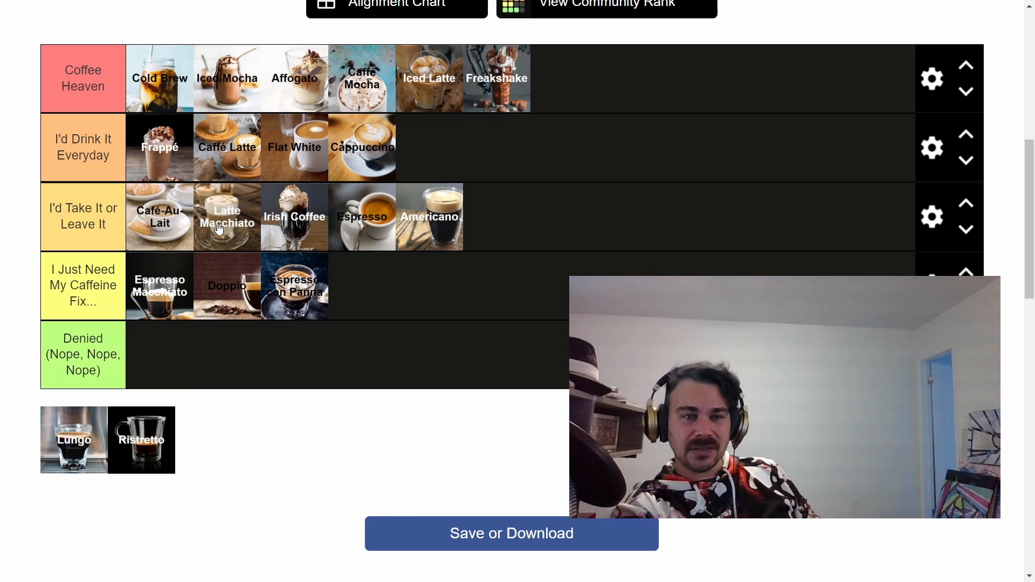
mouse_move(507, 243)
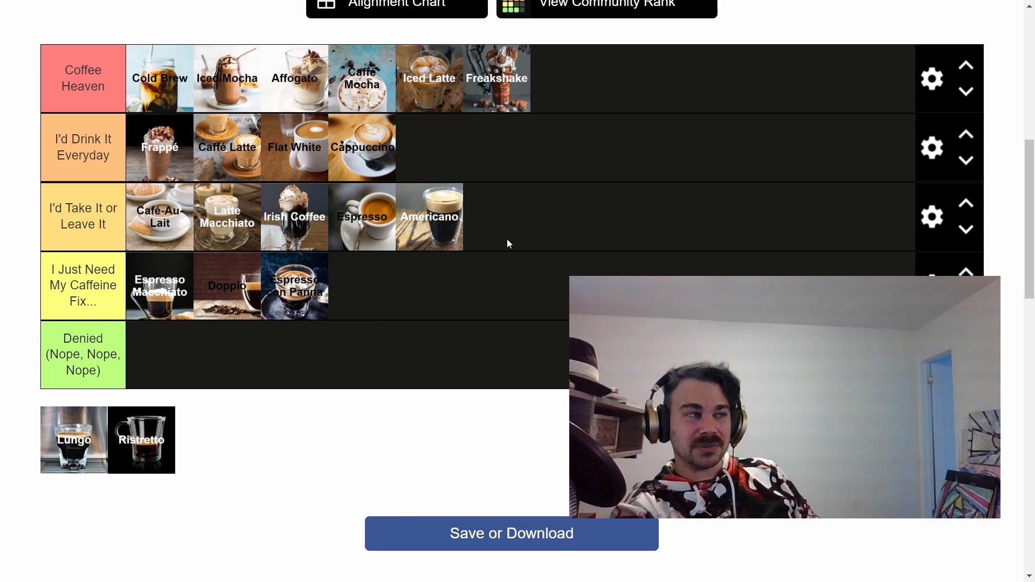
mouse_move(306, 387)
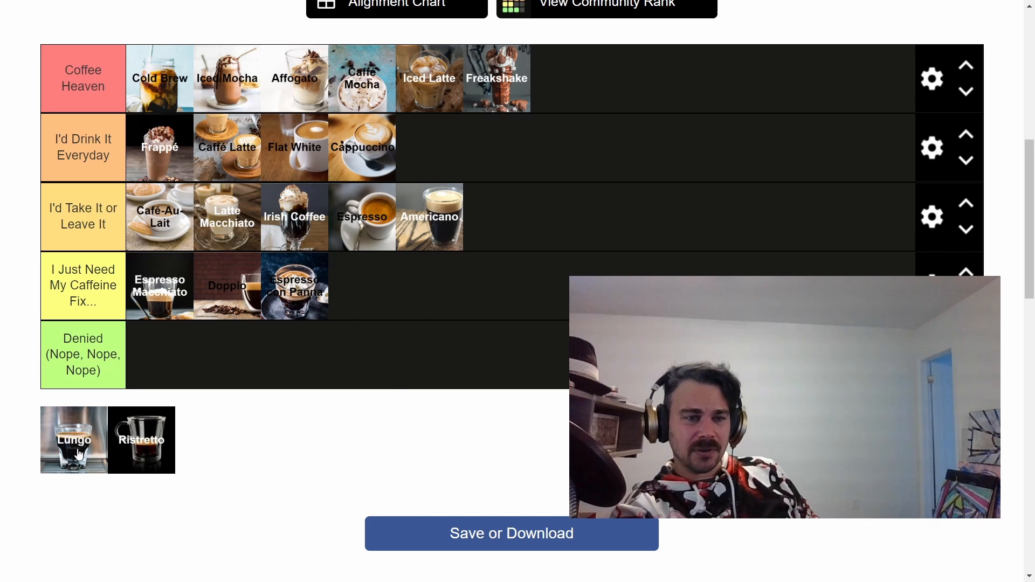
- Rank Lungo and Ristretto in the Caffeine Fix tier
drag(74, 440, 395, 290)
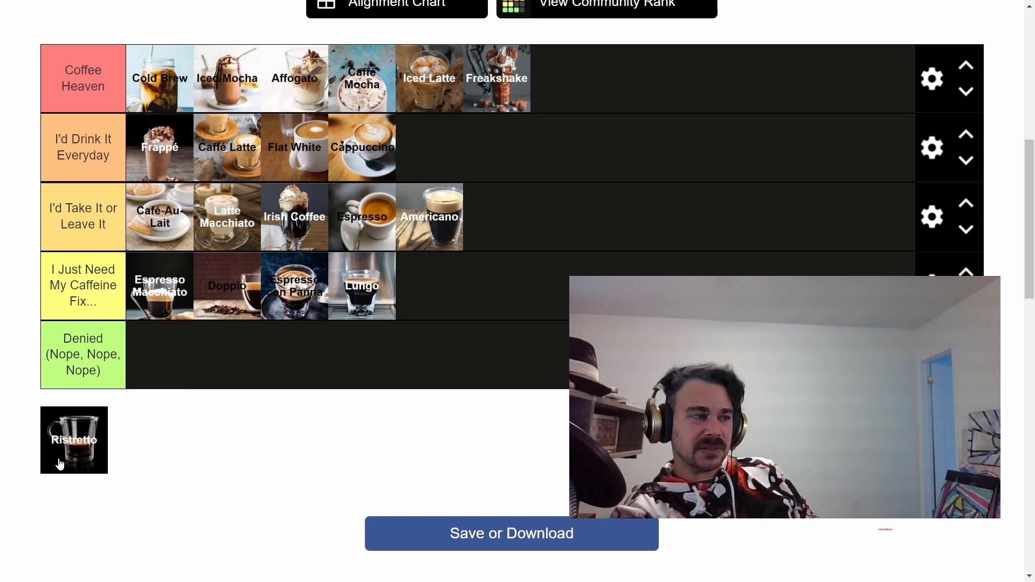
drag(75, 440, 429, 296)
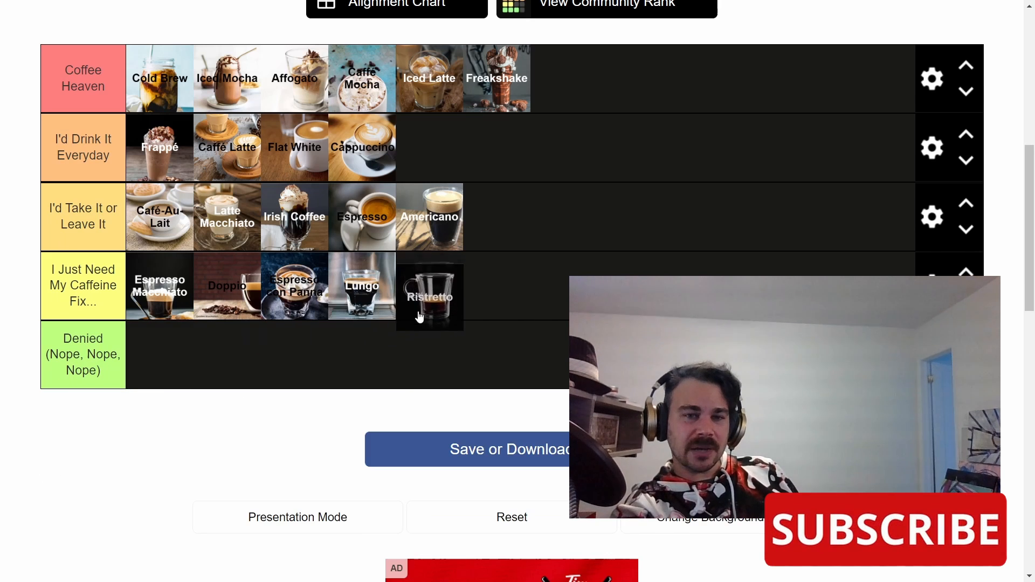